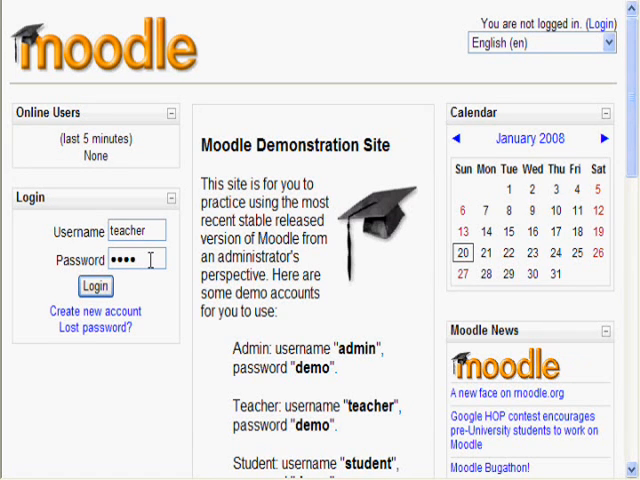
- Log in as the demo teacher and enter the Moodle Features Demo course from My courses
click(94, 286)
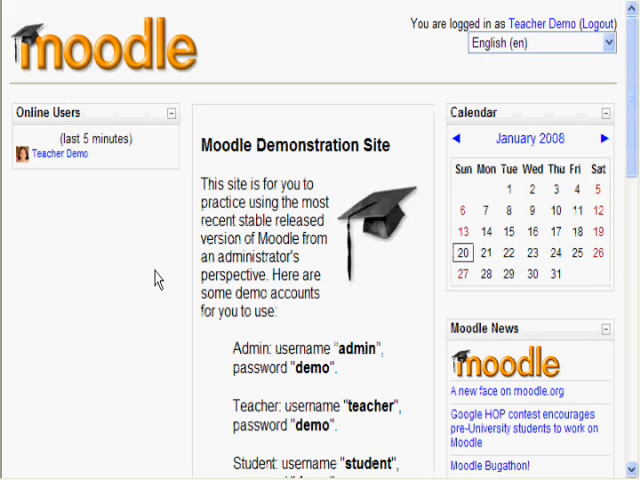
scroll(down, 3)
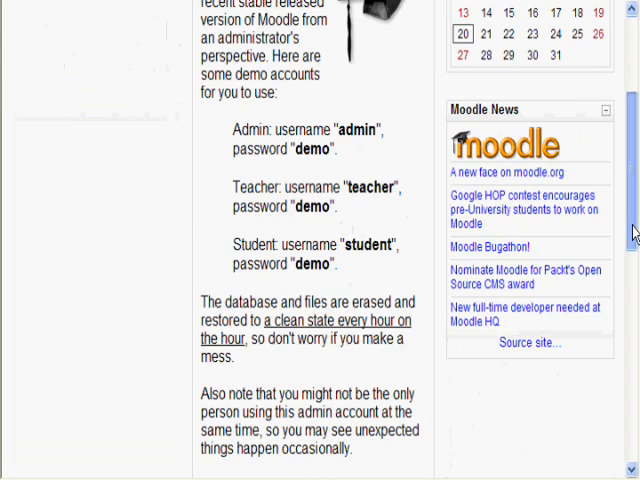
scroll(down, 3)
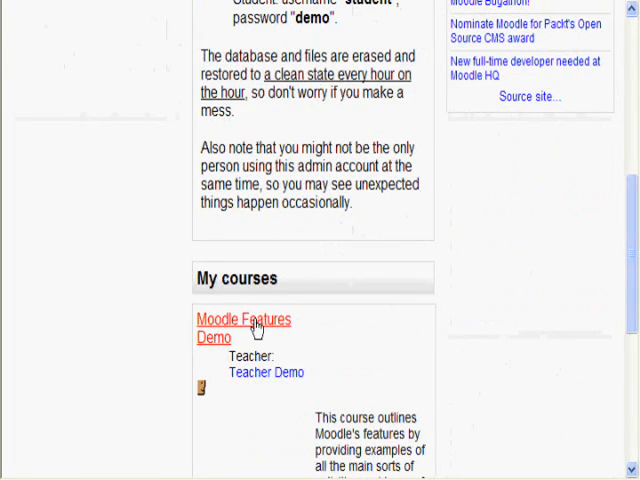
click(244, 320)
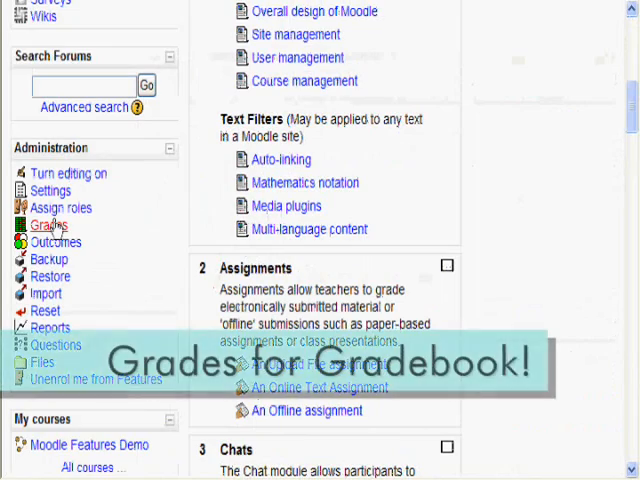
- Open Grades from the Administration block to reach the course's grader report
click(44, 224)
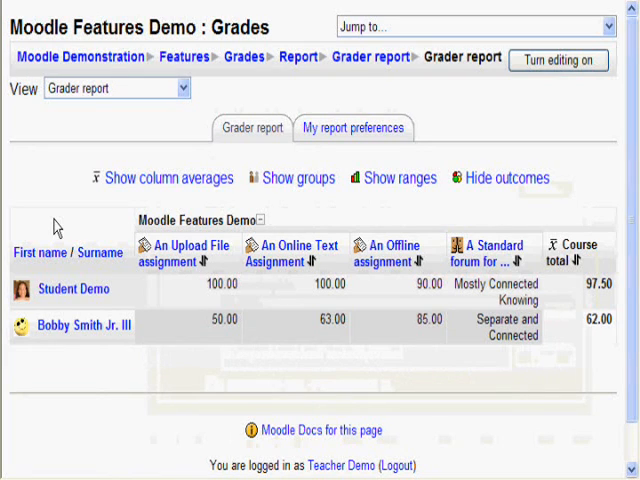
mouse_move(72, 288)
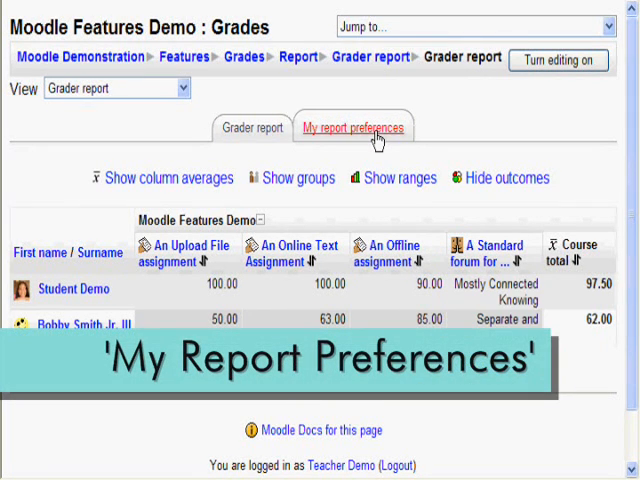
- Switch to My report preferences and review the general grader settings
click(352, 128)
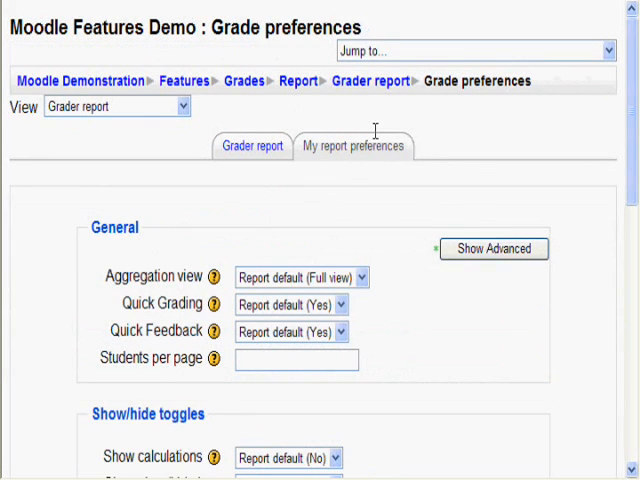
mouse_move(320, 184)
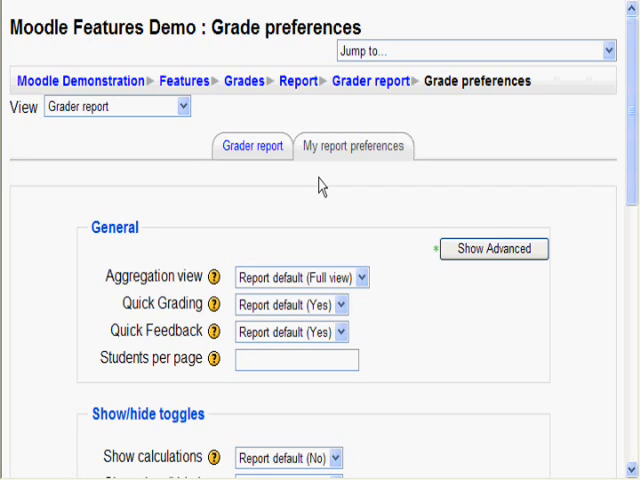
mouse_move(156, 284)
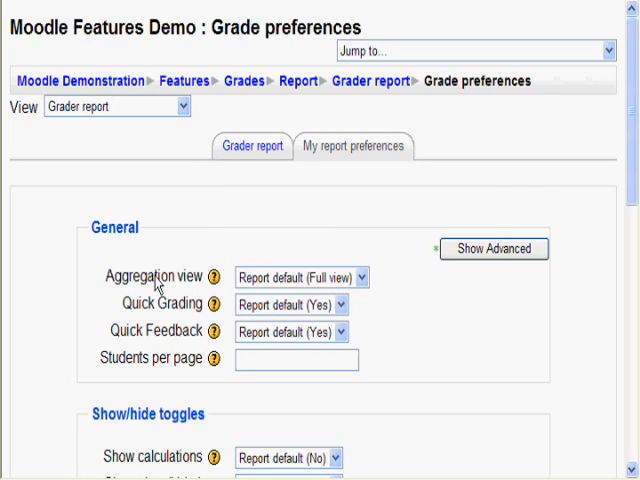
mouse_move(214, 276)
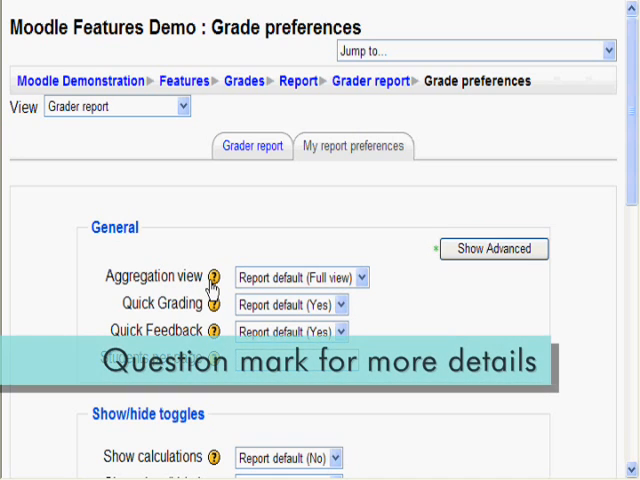
mouse_move(212, 316)
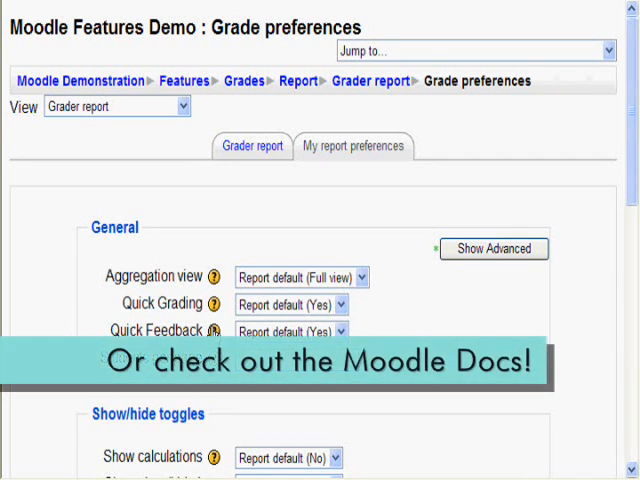
scroll(down, 3)
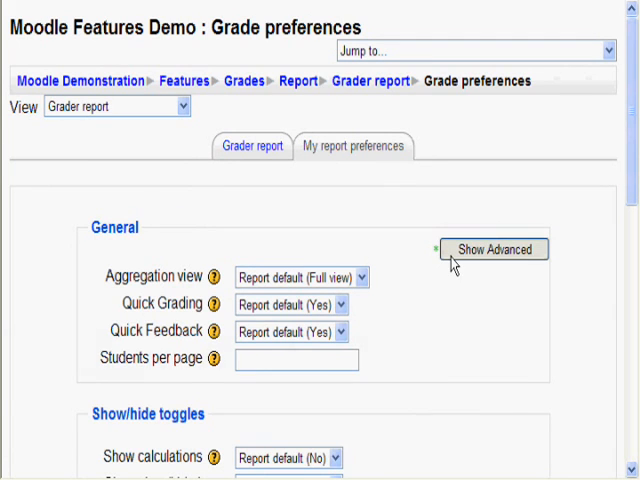
- Reveal advanced options; set Grades only aggregation view, 1 student per page, aggregation position First
click(492, 250)
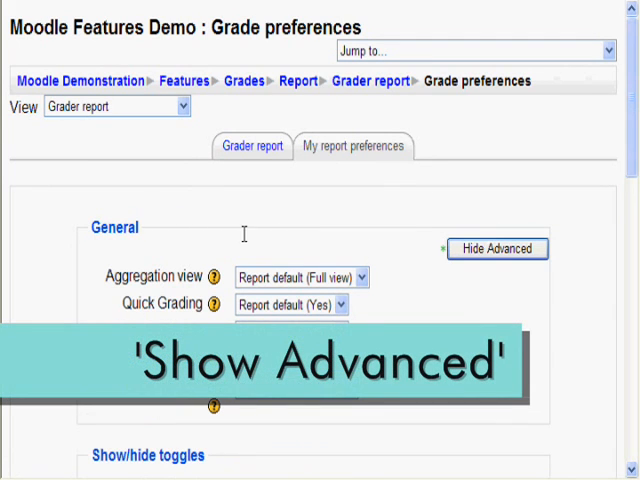
click(496, 248)
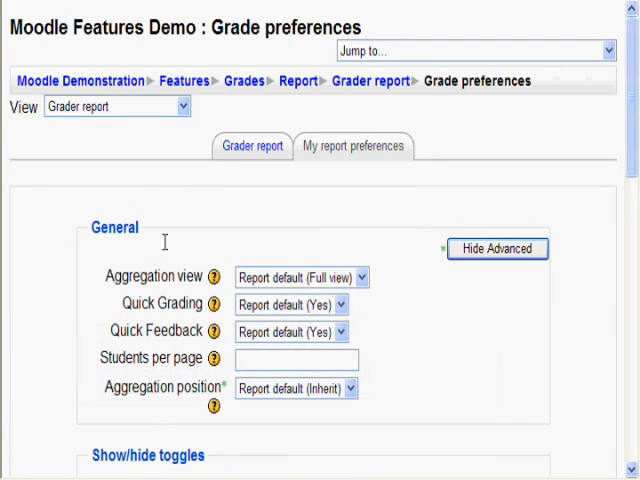
mouse_move(198, 276)
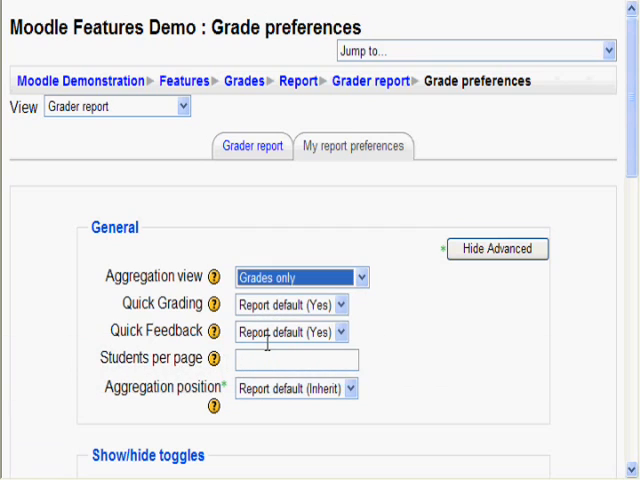
mouse_move(184, 316)
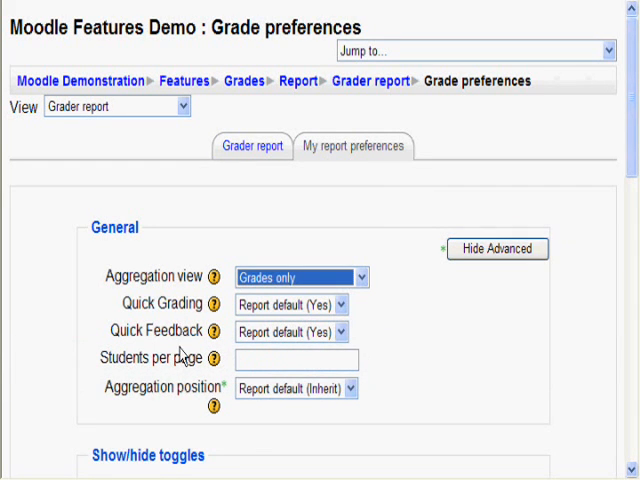
mouse_move(204, 362)
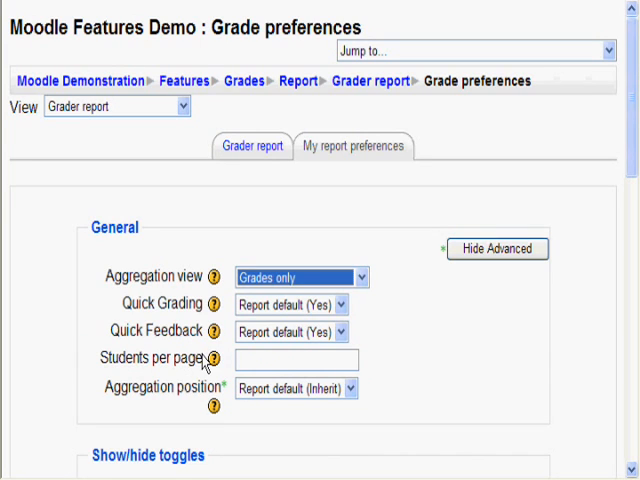
click(296, 360)
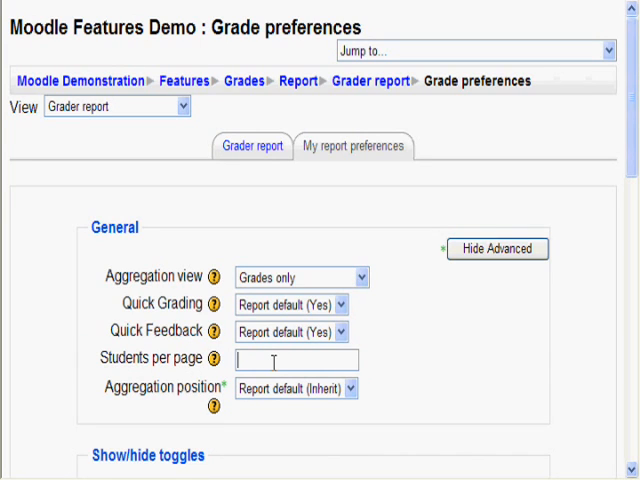
text(1)
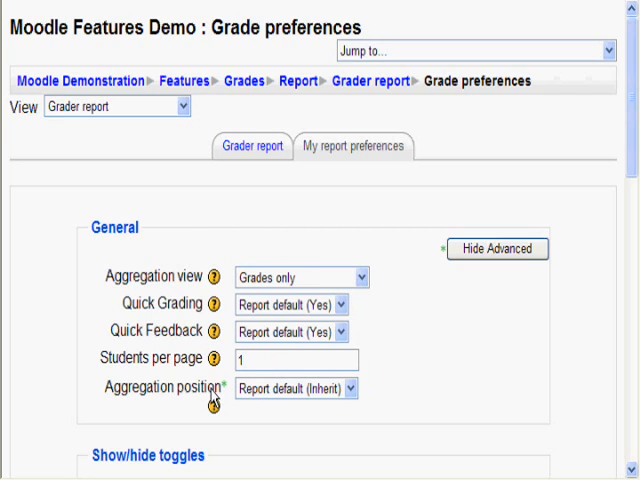
click(296, 388)
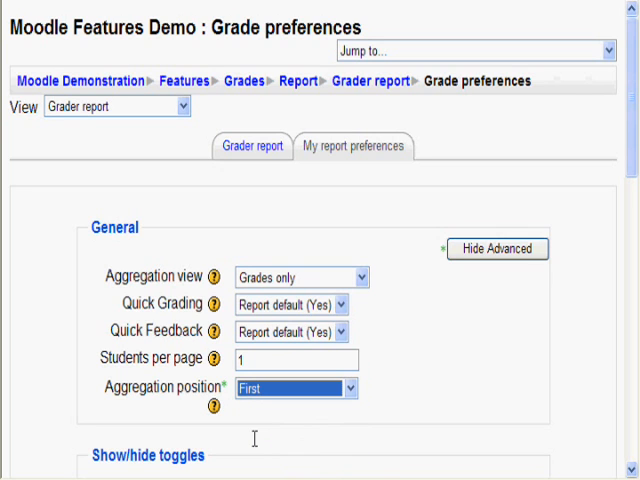
scroll(down, 3)
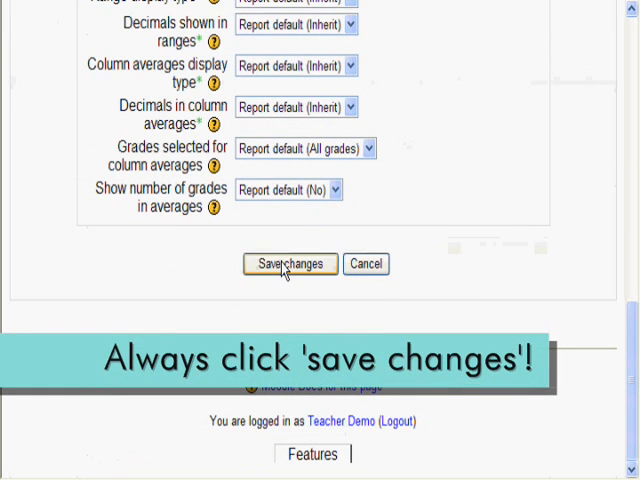
- Save the preferences so the report shows one student per page with course total first
click(288, 264)
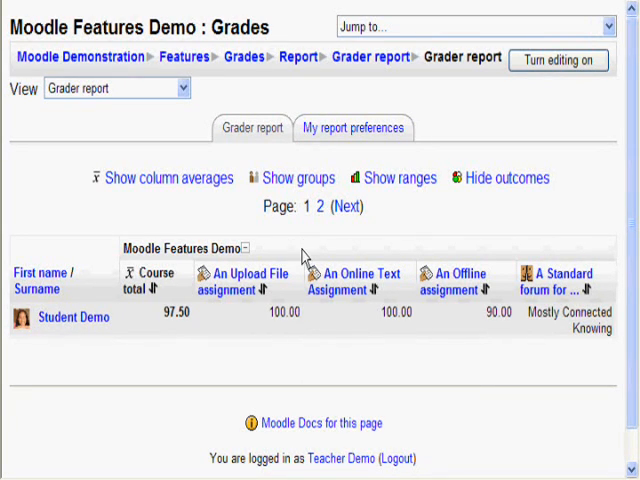
mouse_move(156, 320)
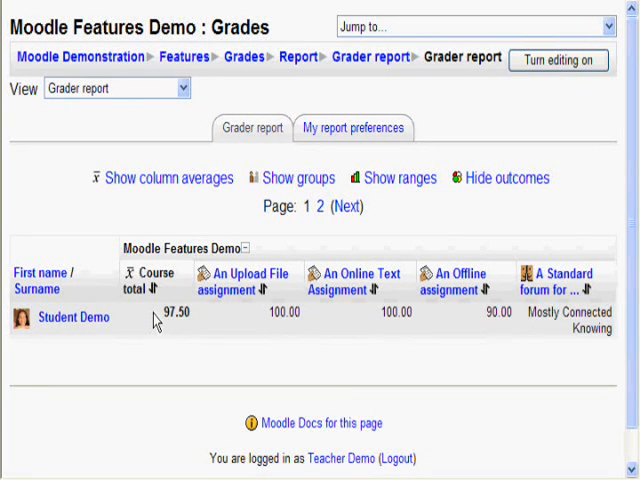
mouse_move(176, 336)
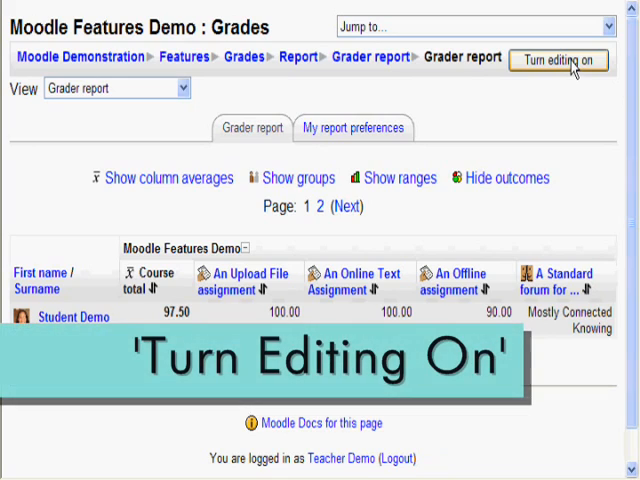
- Turn editing mode on for the grader report, then return to My report preferences
click(558, 60)
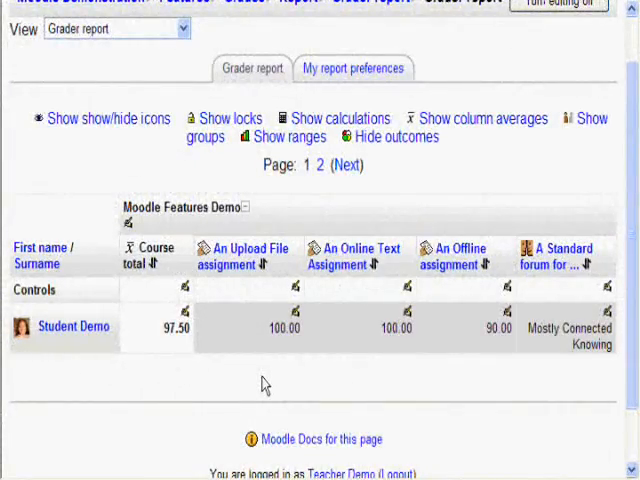
mouse_move(262, 340)
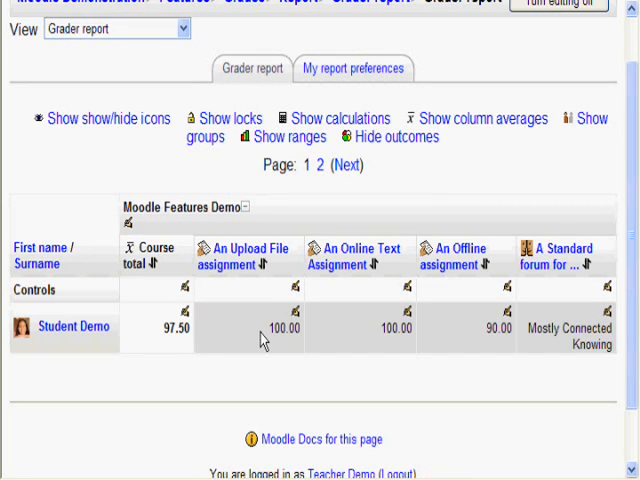
click(352, 68)
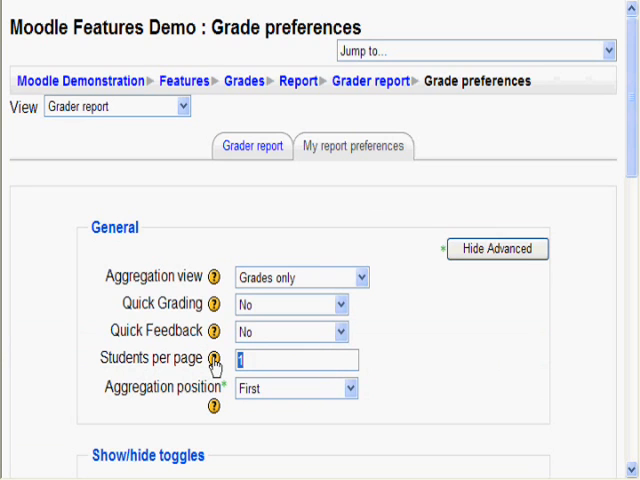
- Set 2 students per page with every Show/hide toggle Yes, hide advanced, and save
text(2)
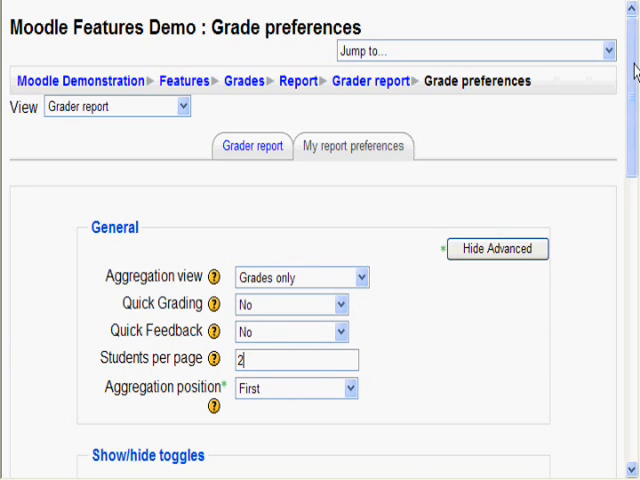
scroll(down, 3)
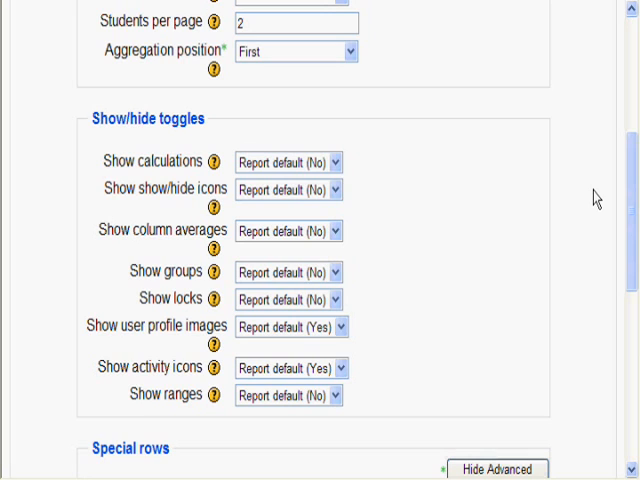
mouse_move(354, 118)
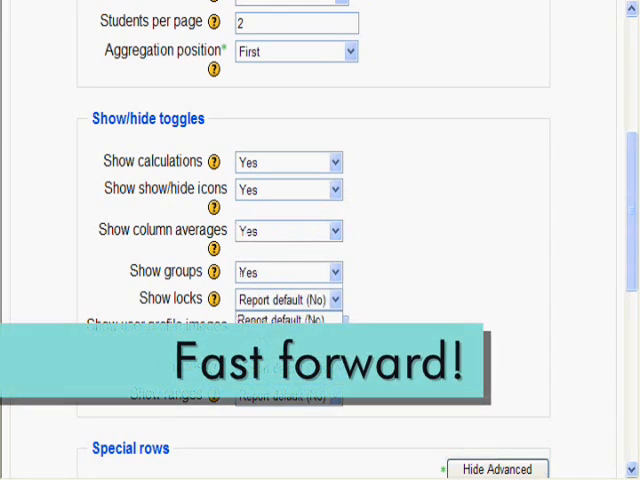
scroll(down, 3)
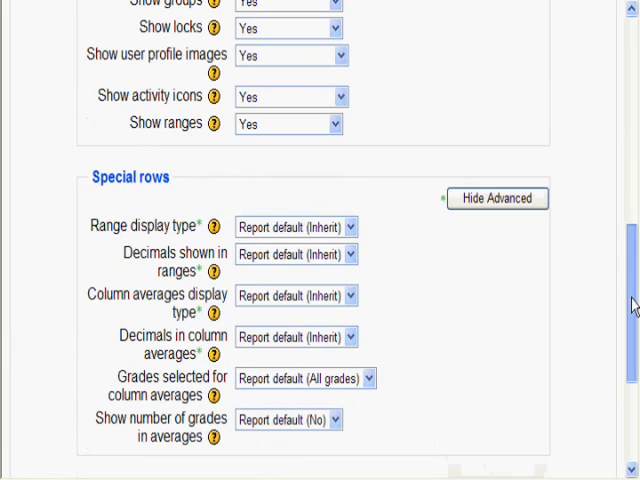
click(496, 198)
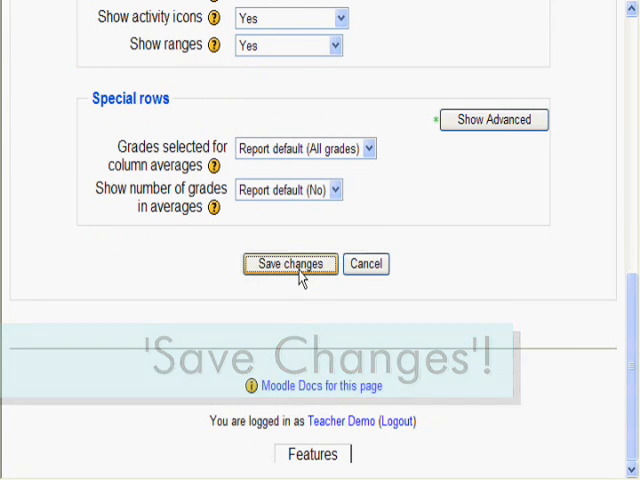
click(290, 264)
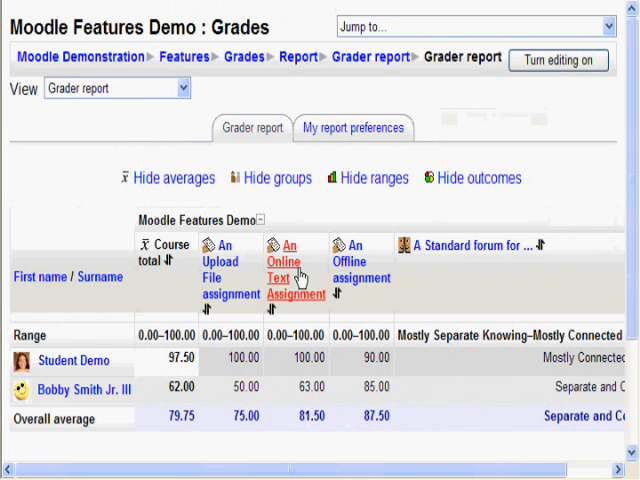
mouse_move(310, 386)
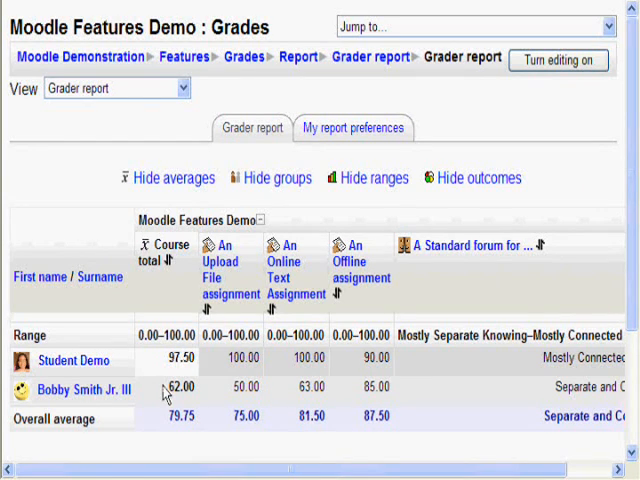
mouse_move(212, 448)
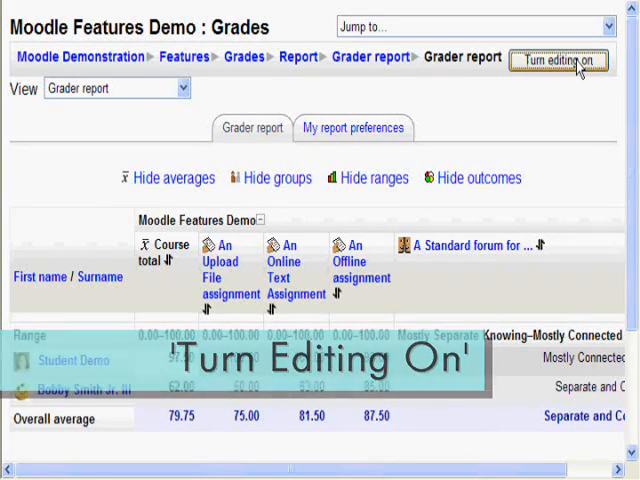
- Turn editing on and inspect the editable grade boxes and per-cell icons
click(558, 60)
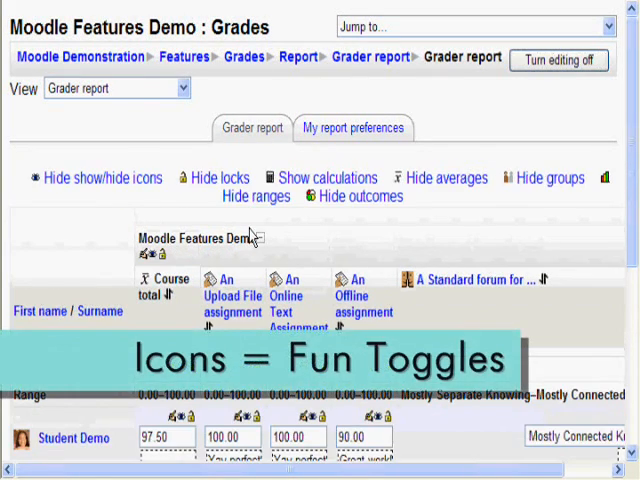
scroll(down, 3)
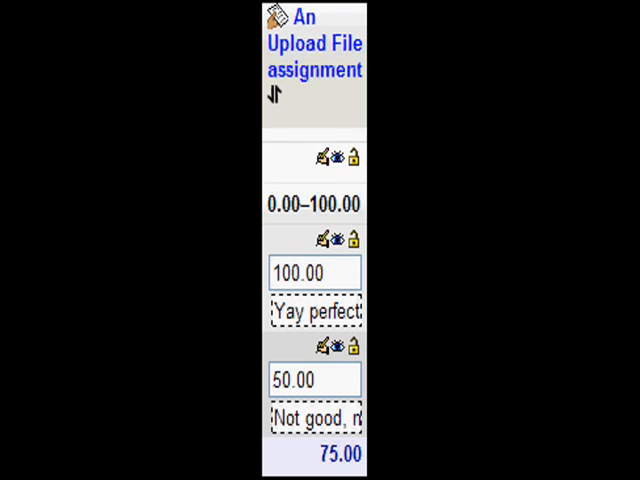
mouse_move(322, 160)
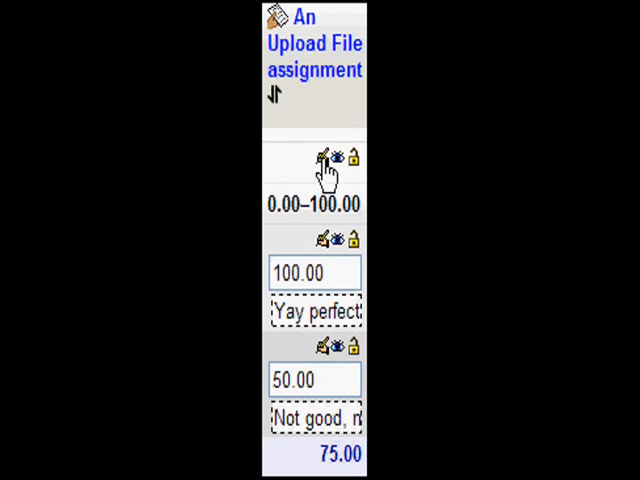
mouse_move(336, 170)
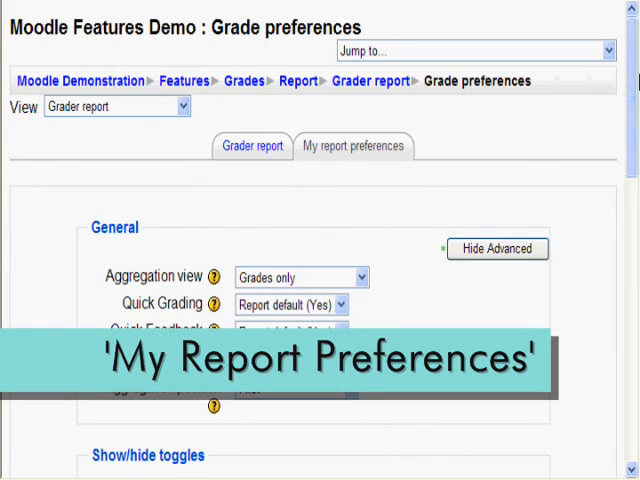
- Set Range display Letter with 0 decimals, averages Real with 3 decimals and grade counts Yes, and save
scroll(down, 3)
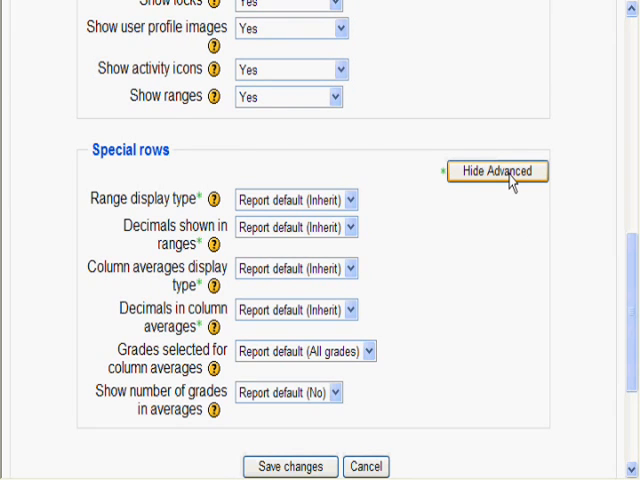
mouse_move(464, 238)
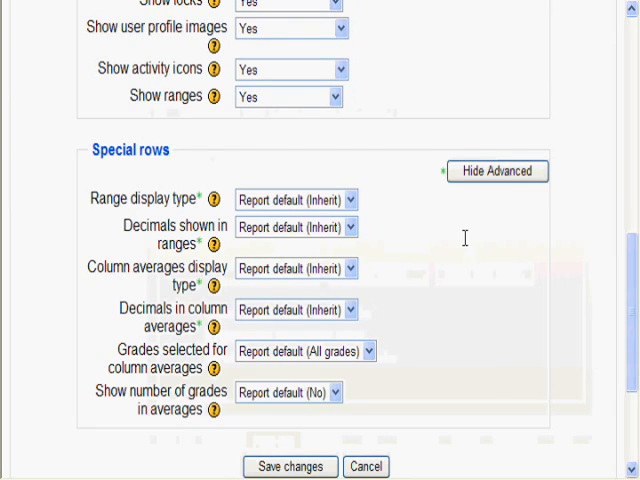
mouse_move(368, 196)
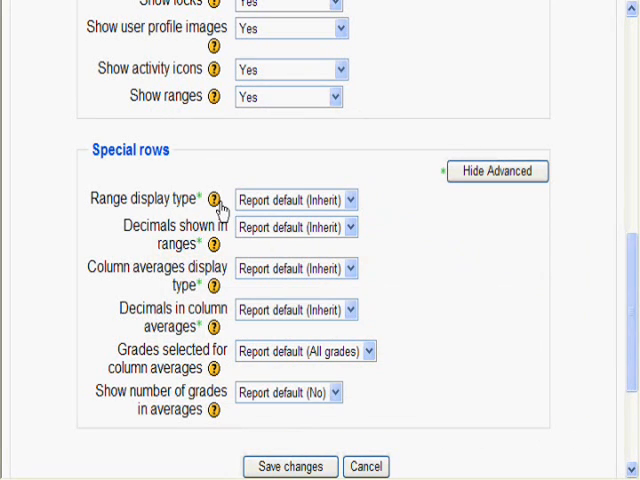
click(294, 200)
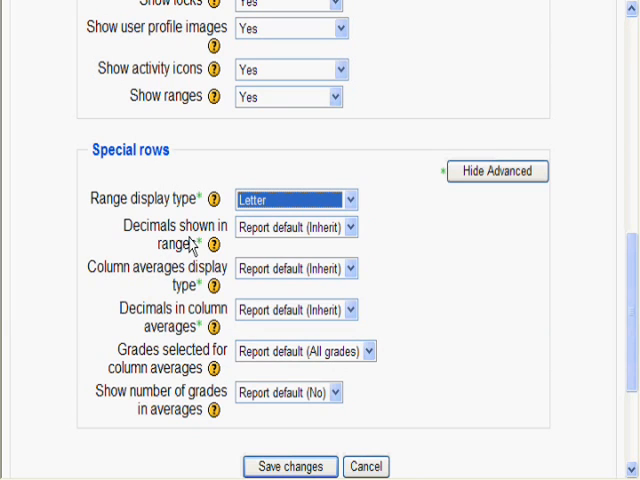
click(294, 228)
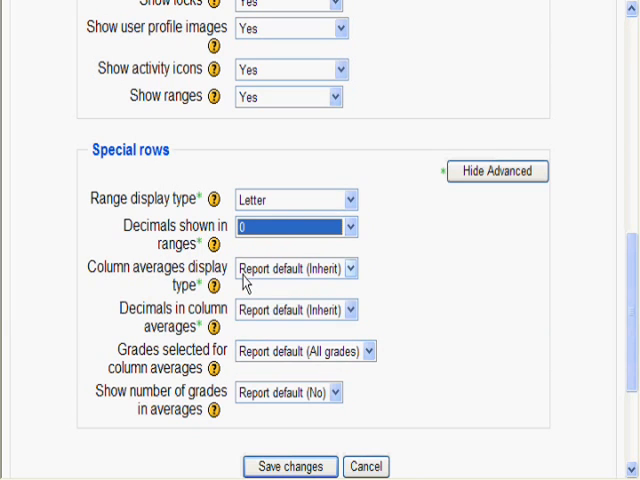
mouse_move(170, 280)
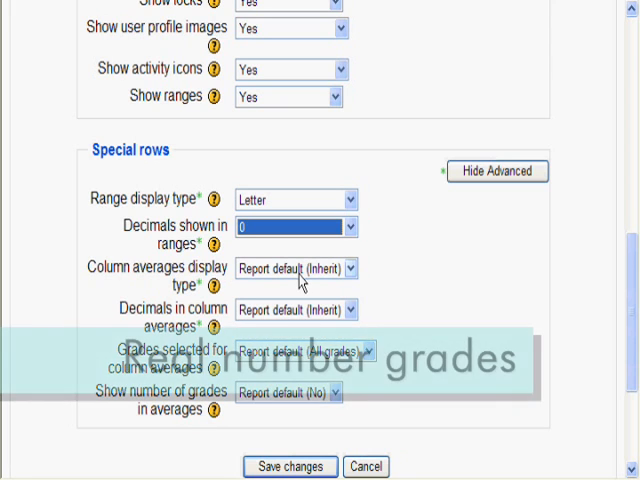
click(296, 268)
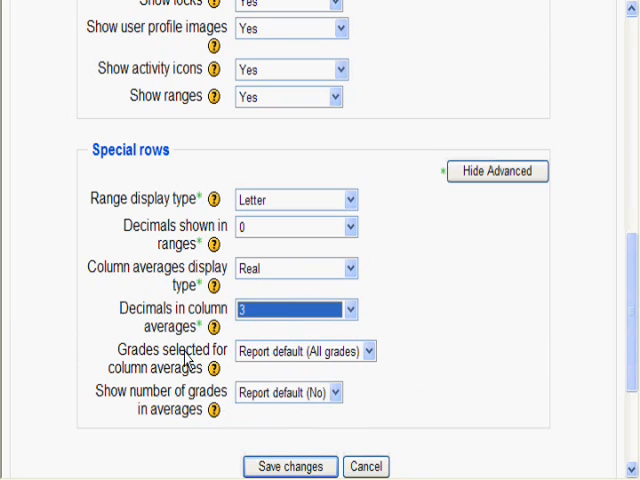
mouse_move(192, 364)
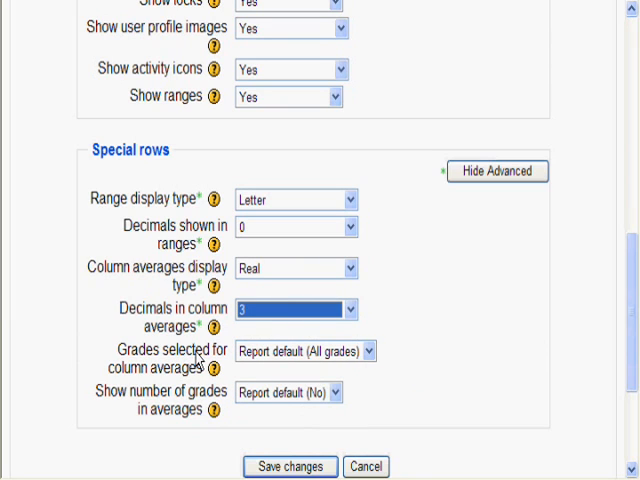
click(304, 352)
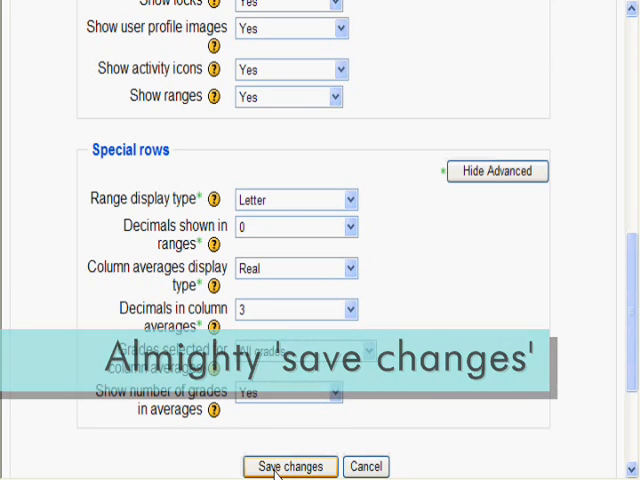
click(290, 466)
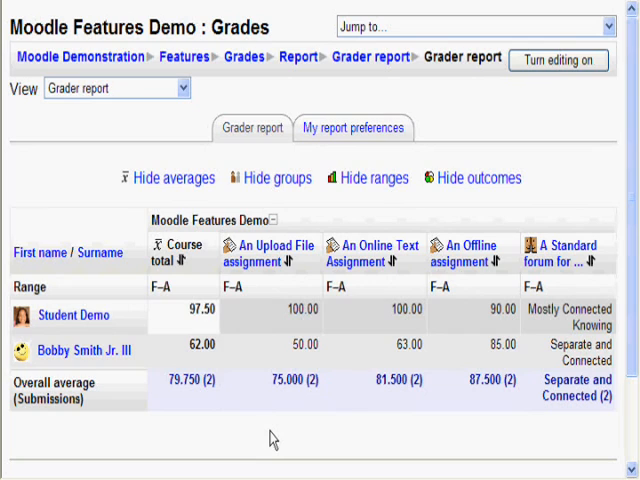
mouse_move(200, 280)
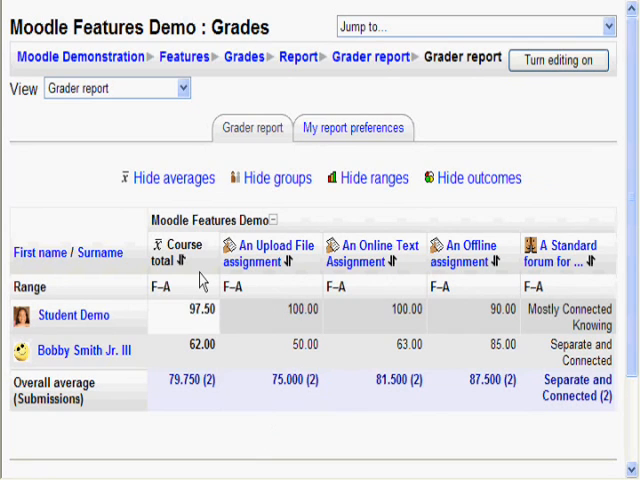